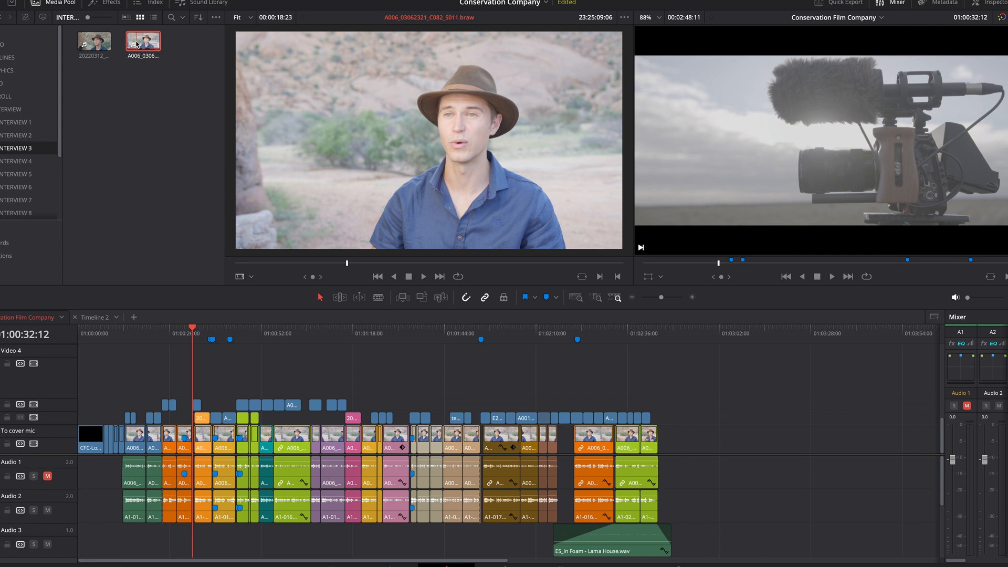
Step: Transcribe the interview clip's audio from its Media Pool context menu
right_click(143, 43)
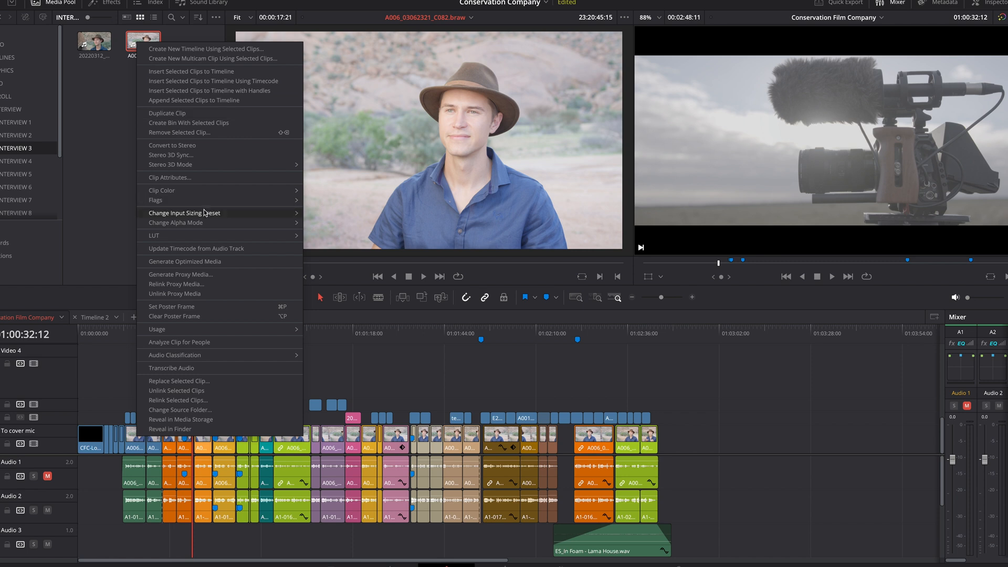
mouse_move(186, 368)
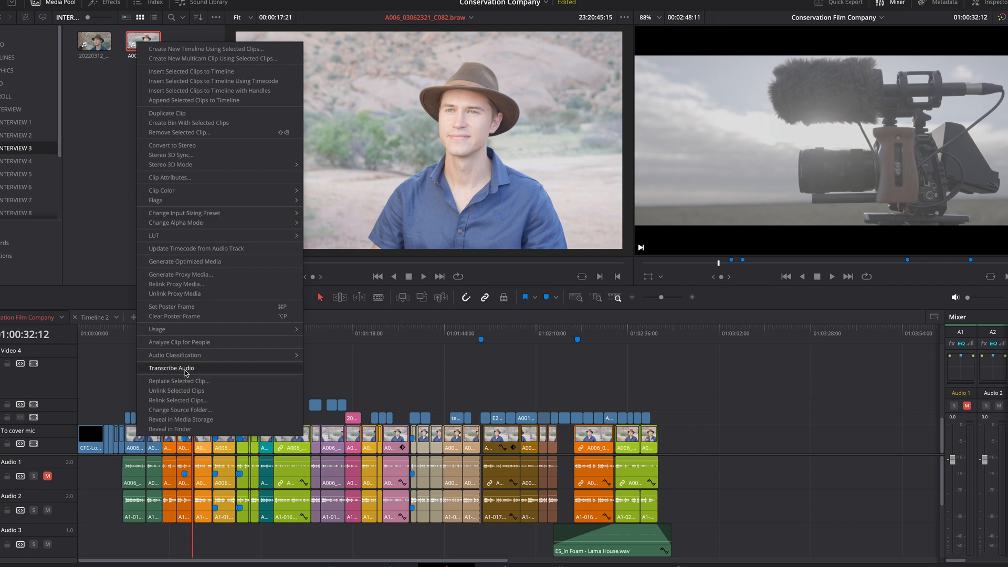
click(171, 367)
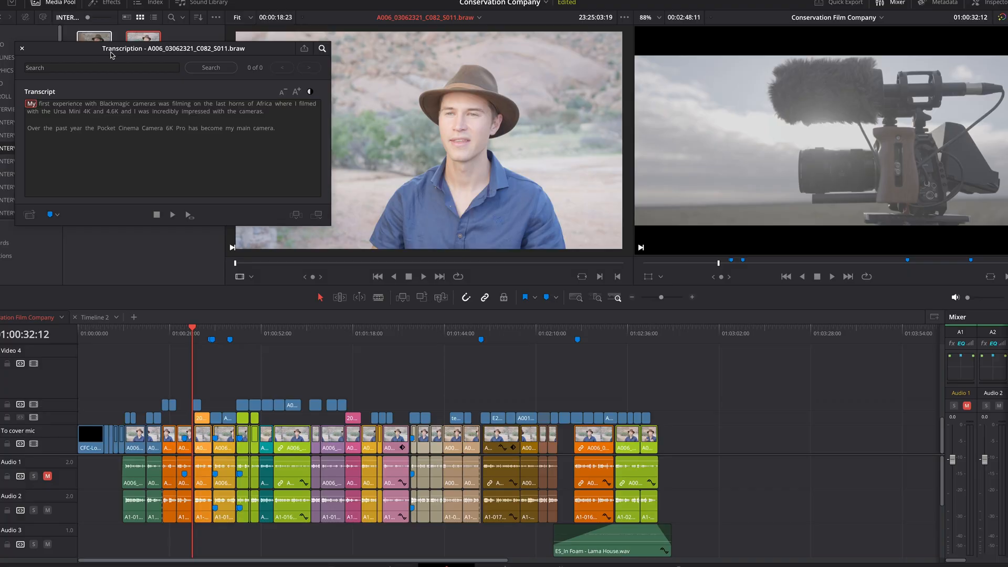
Step: Play the interview clip with its transcript words highlighting in sync, then stop playback
click(423, 277)
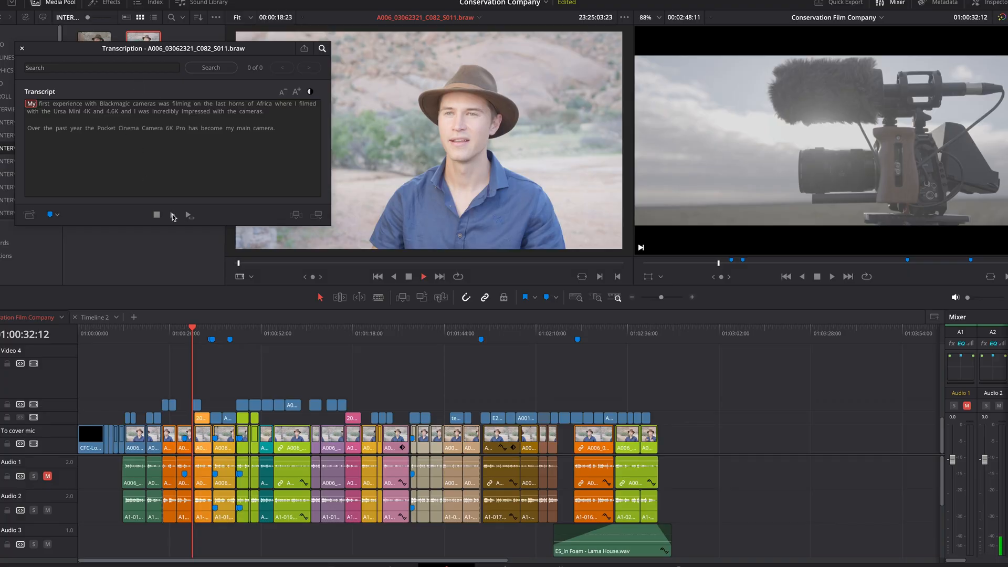
click(172, 214)
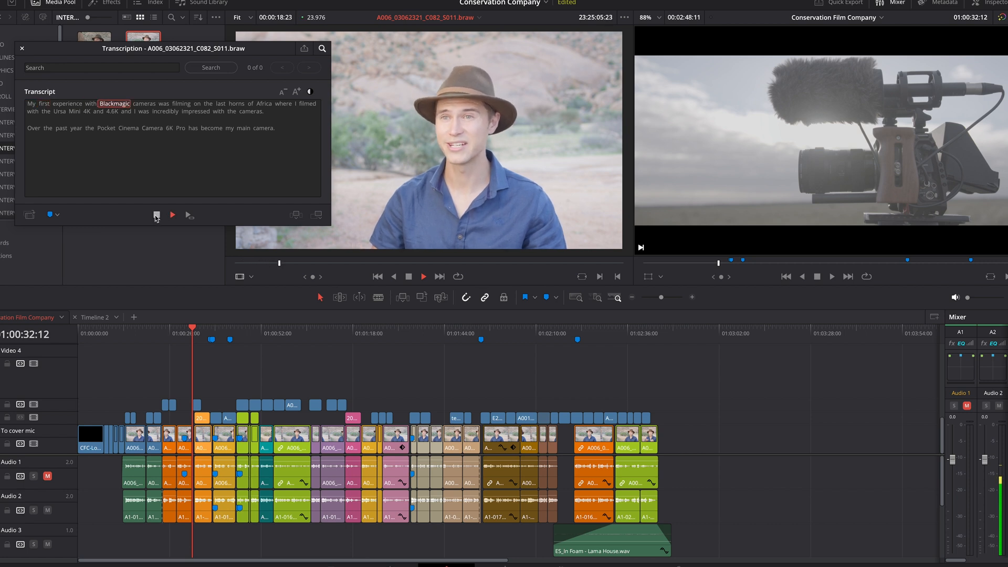
click(172, 215)
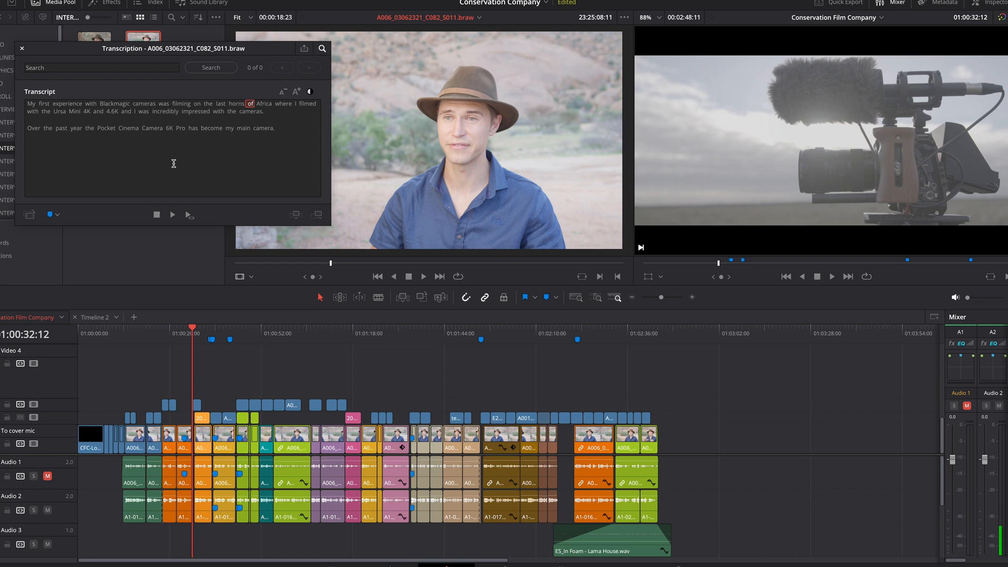
mouse_move(114, 116)
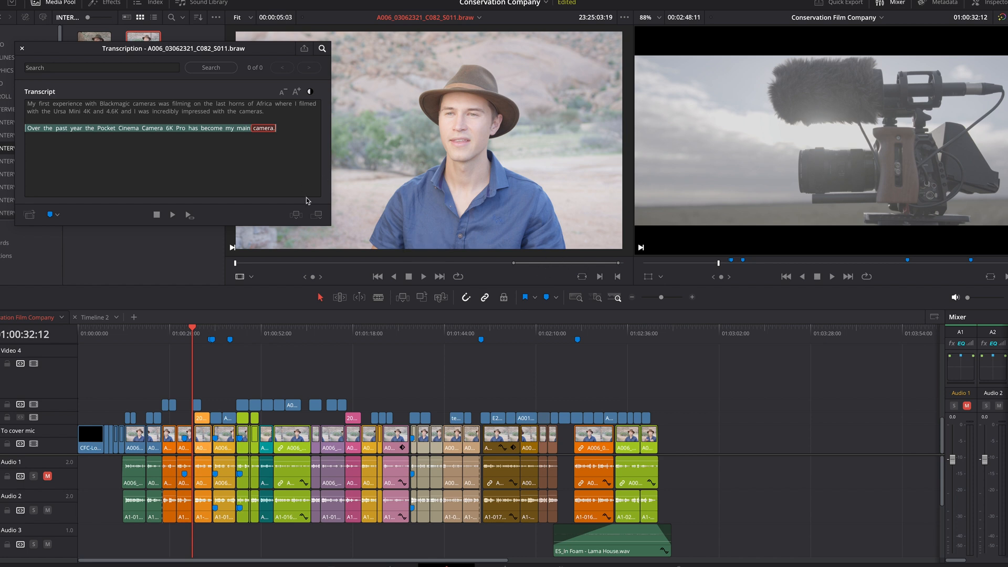
mouse_move(316, 215)
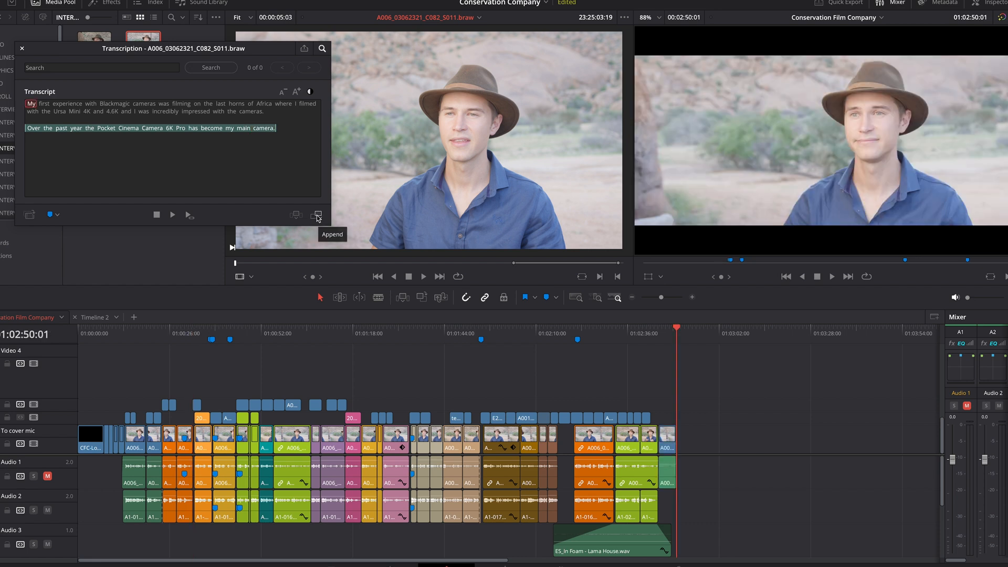
mouse_move(246, 180)
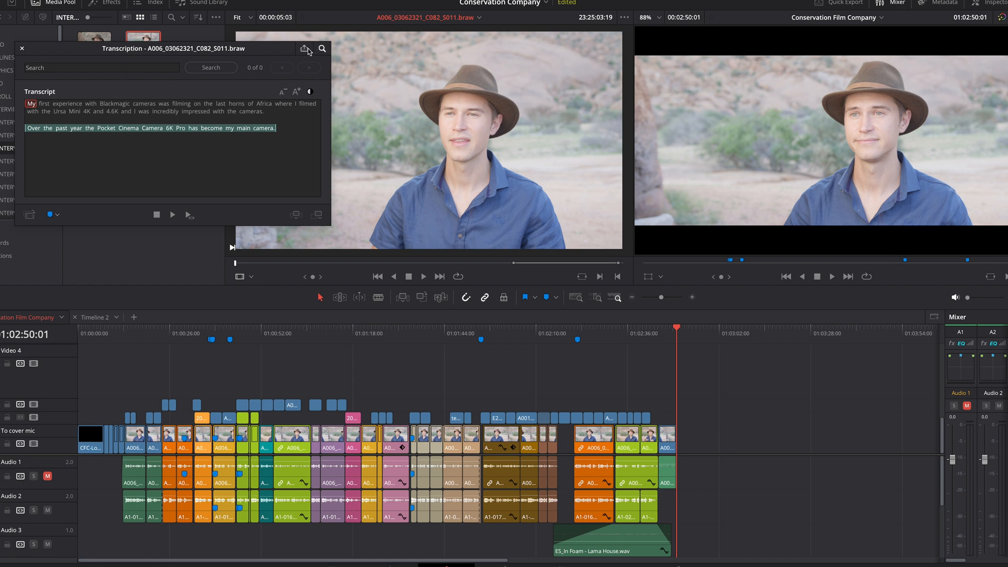
Step: Append the transcript's Pocket Cinema Camera 6K Pro sentence to the end of the timeline
click(305, 49)
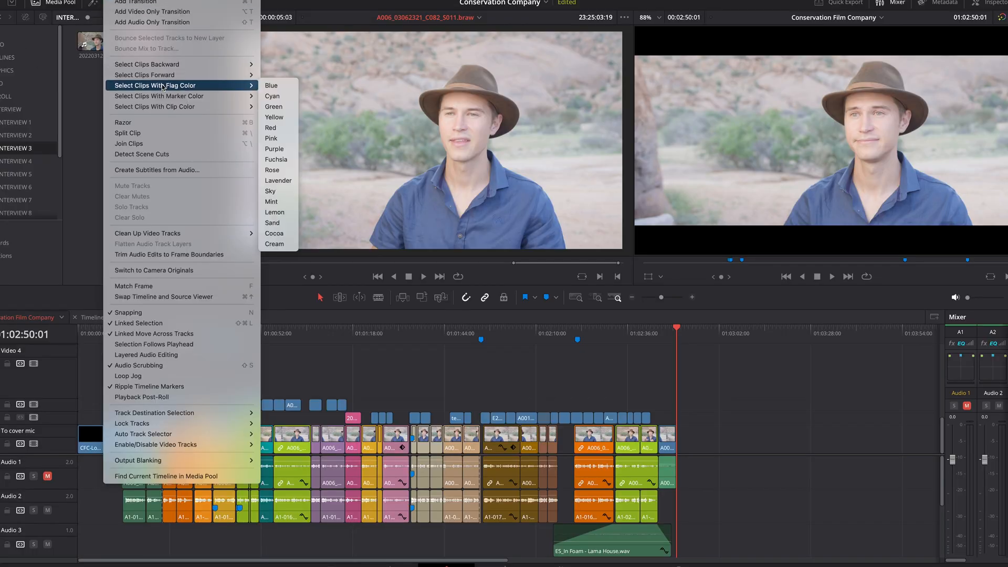
mouse_move(172, 170)
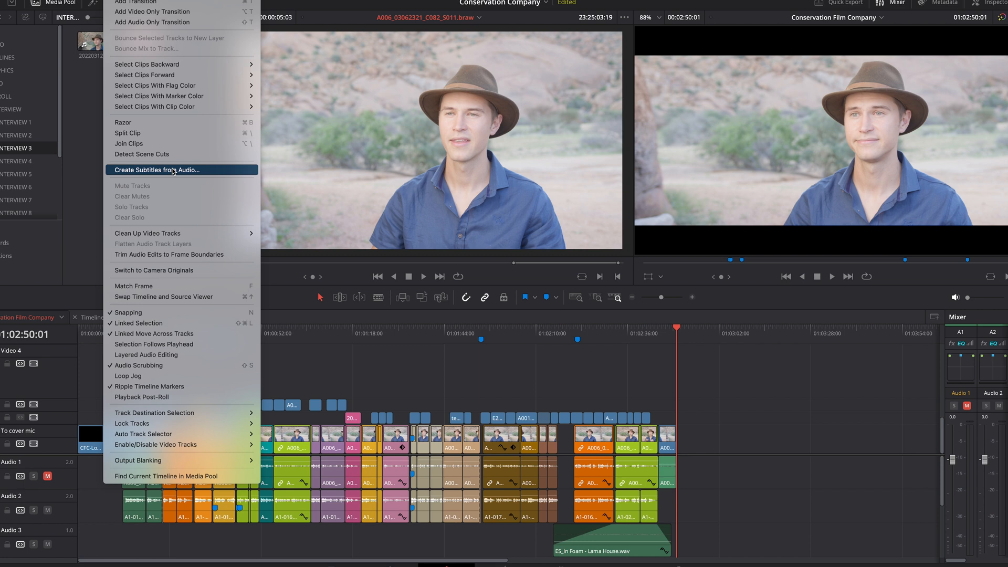
Step: Create subtitles from the timeline's audio onto a new subtitle track
click(154, 169)
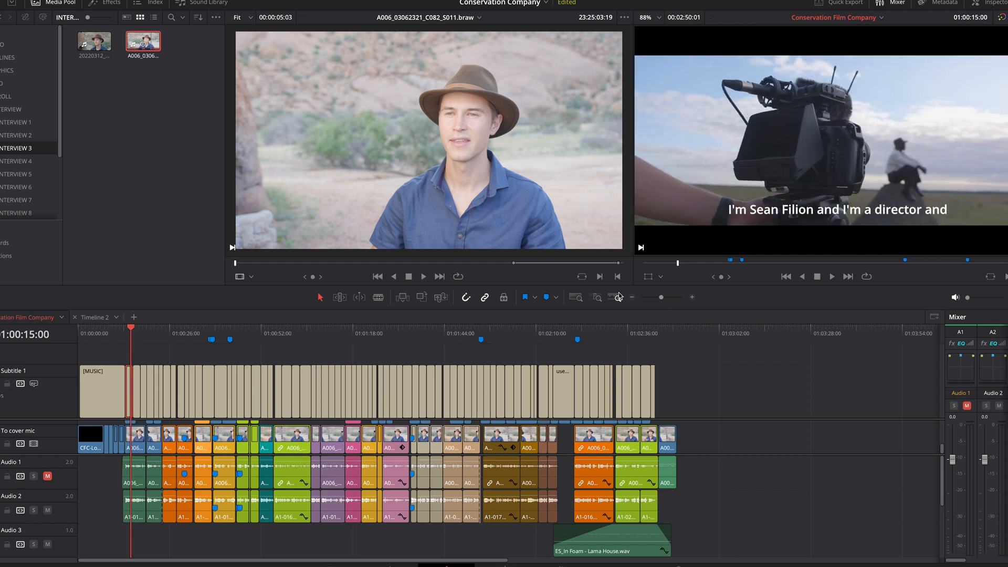
mouse_move(618, 296)
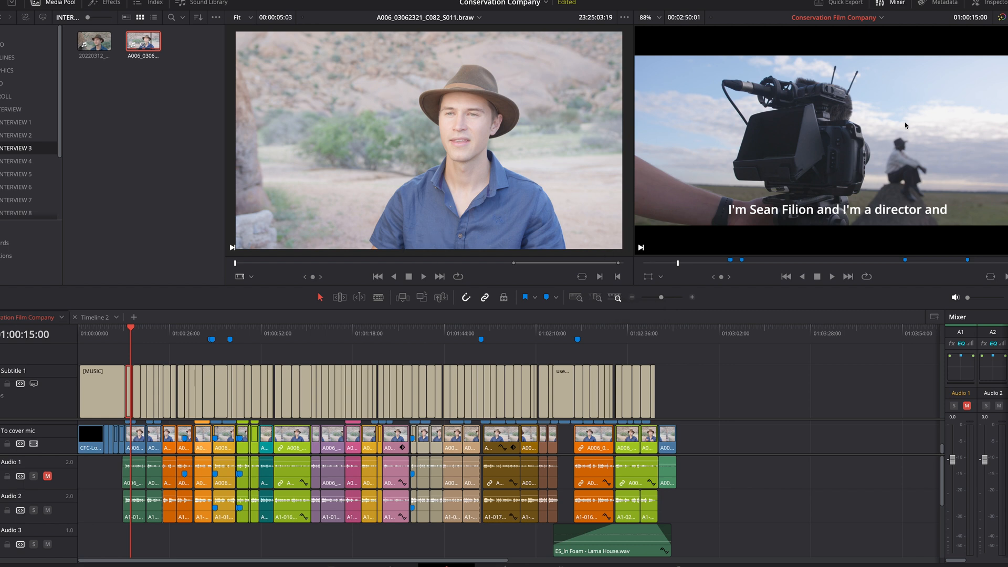
Step: Show the subtitle caption details in the Inspector and begin editing the current caption's text
click(992, 4)
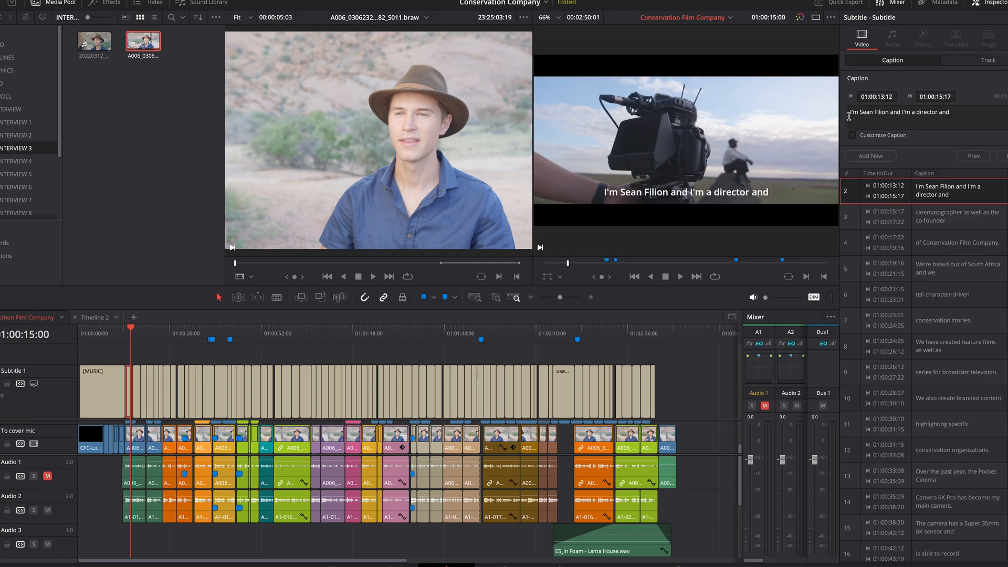
click(987, 60)
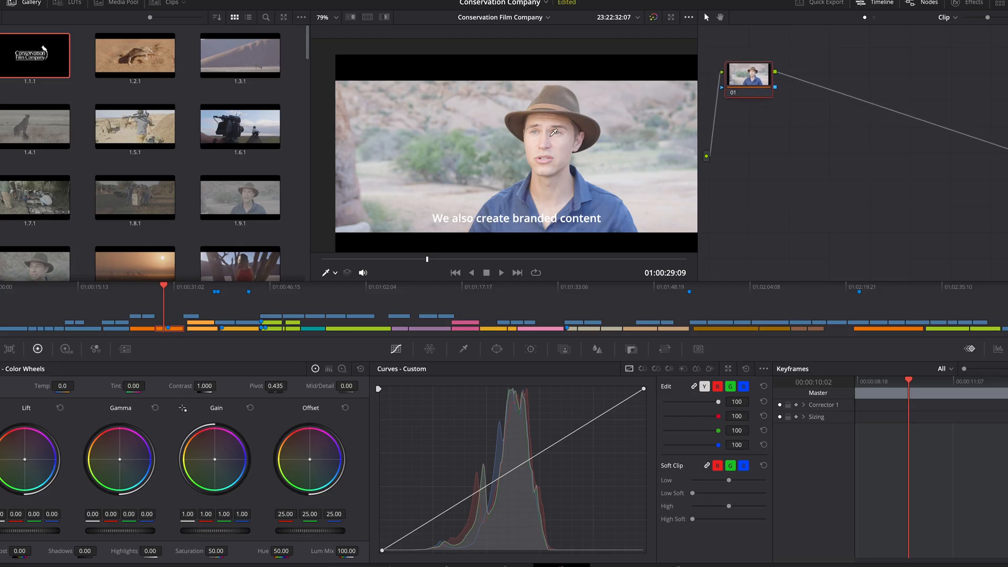
mouse_move(565, 106)
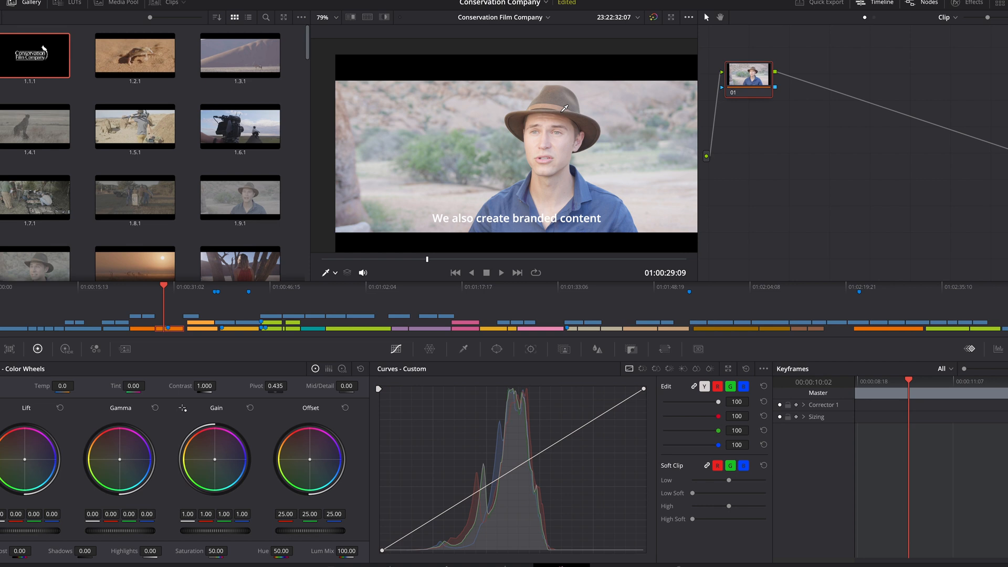
Step: Add the Relight effect from the effects library and move its point light up left above the interviewee's shoulder
click(972, 3)
text(reli)
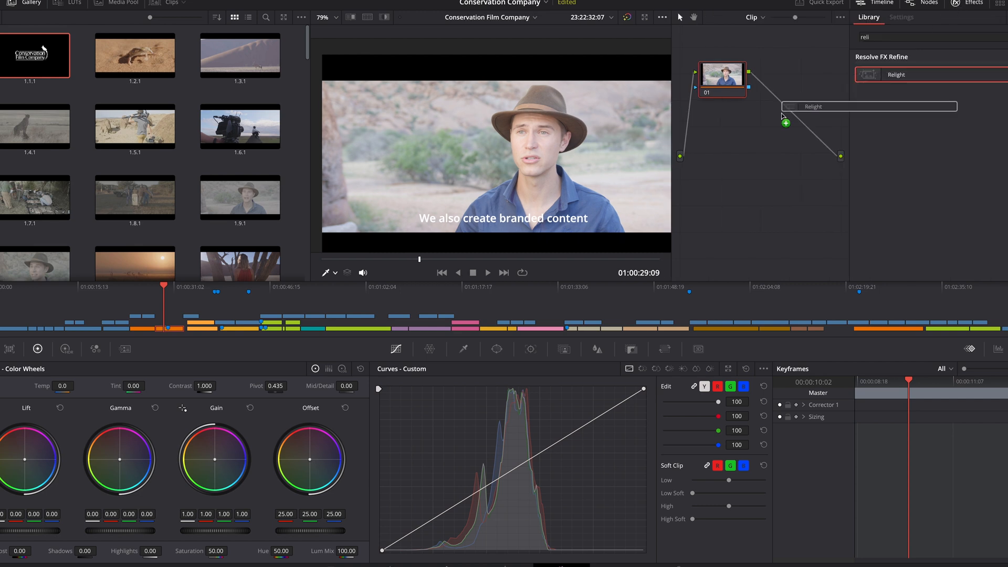
click(902, 18)
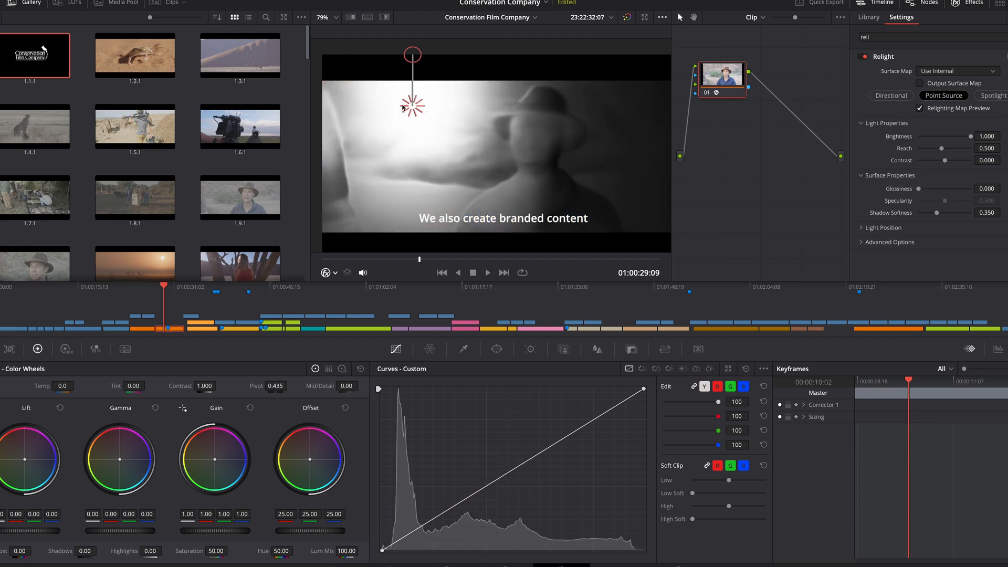
drag(412, 106, 412, 141)
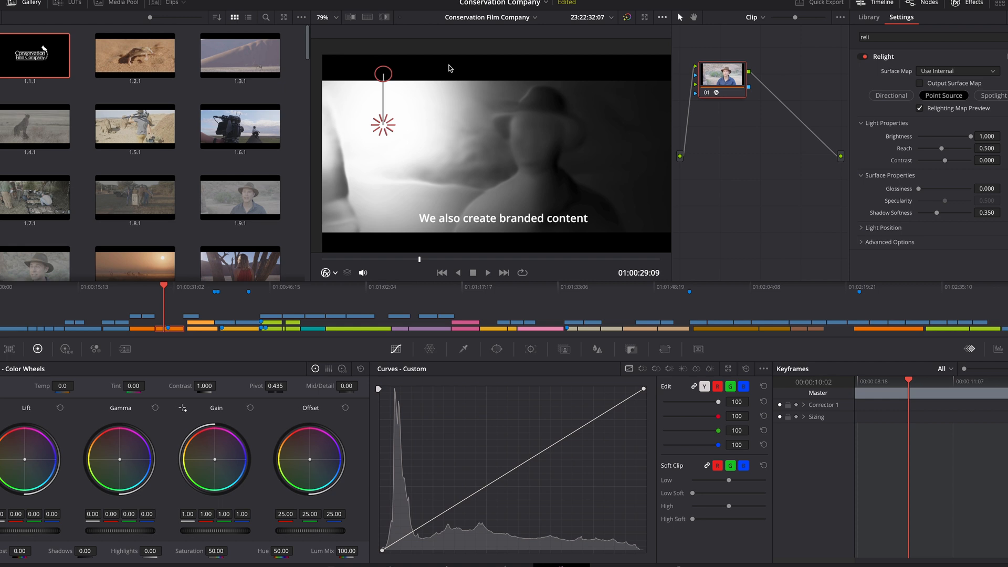
mouse_move(432, 161)
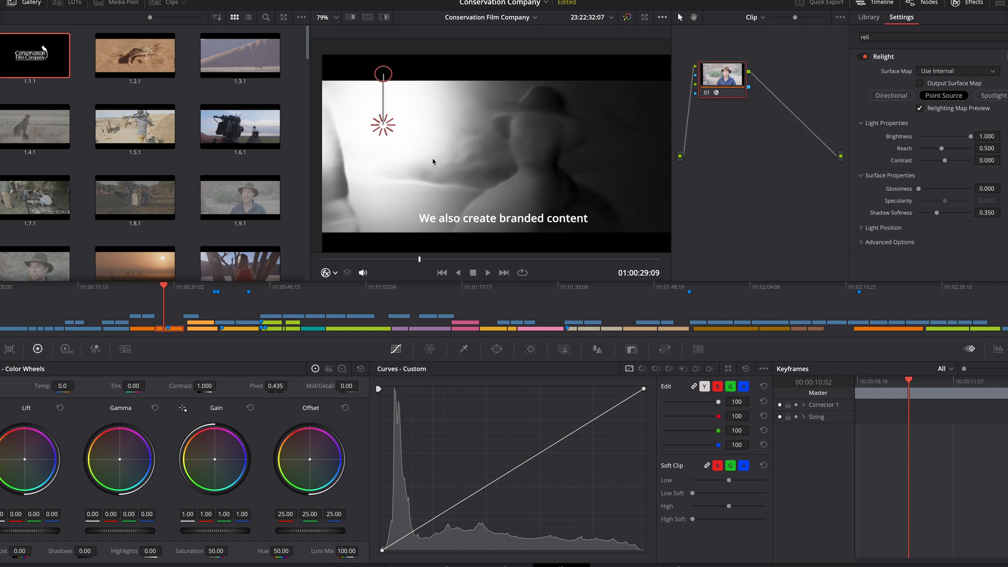
mouse_move(520, 205)
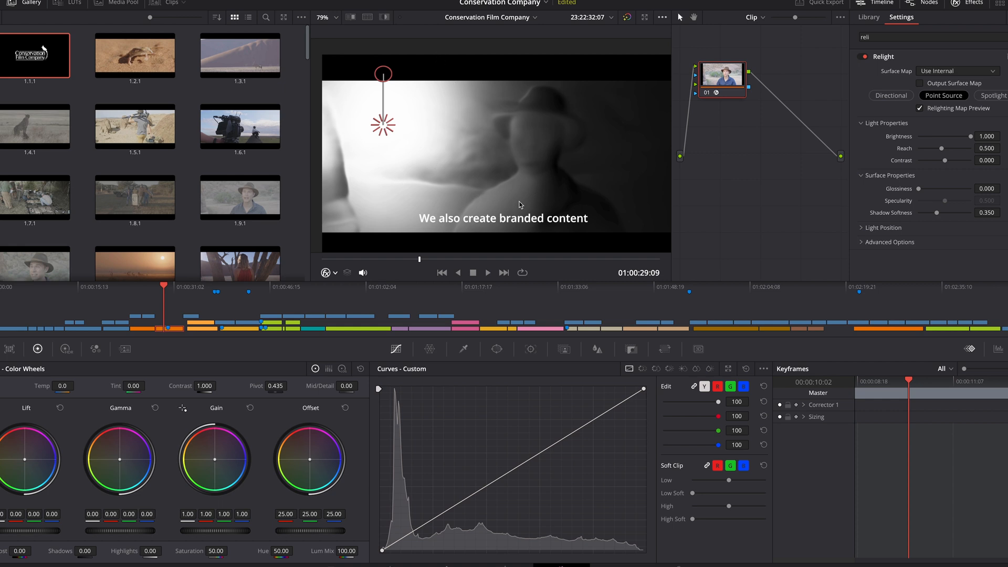
mouse_move(485, 187)
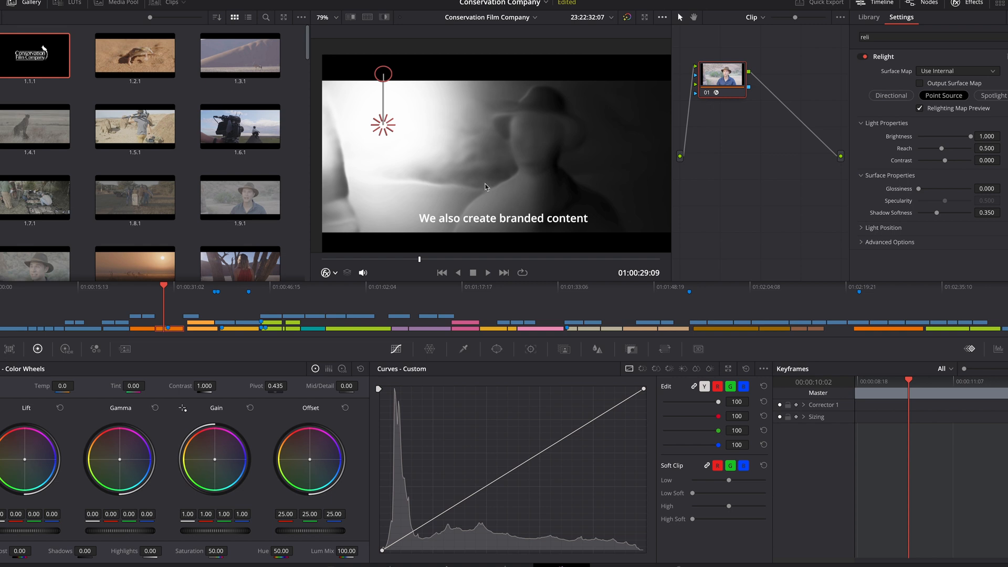
mouse_move(449, 166)
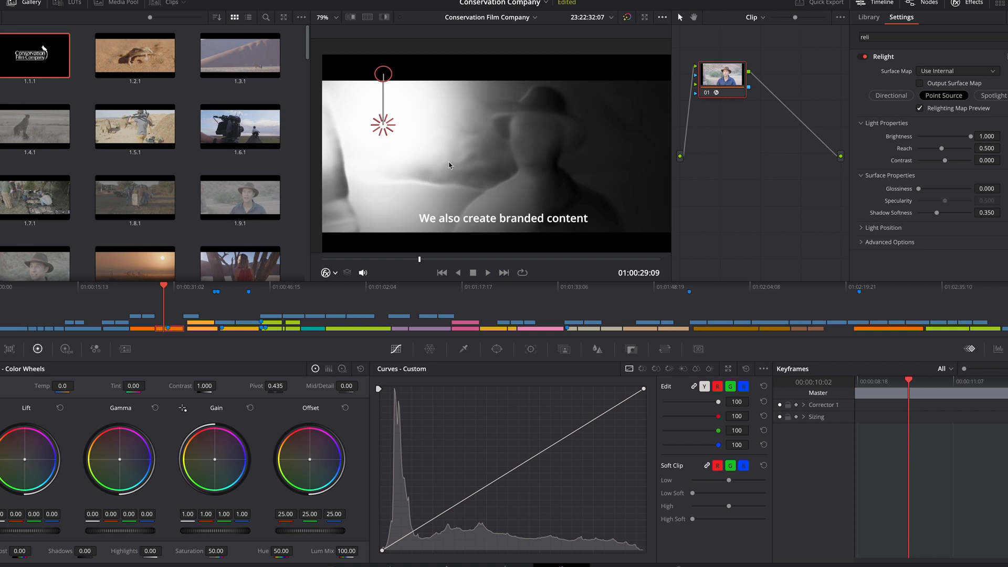
click(921, 108)
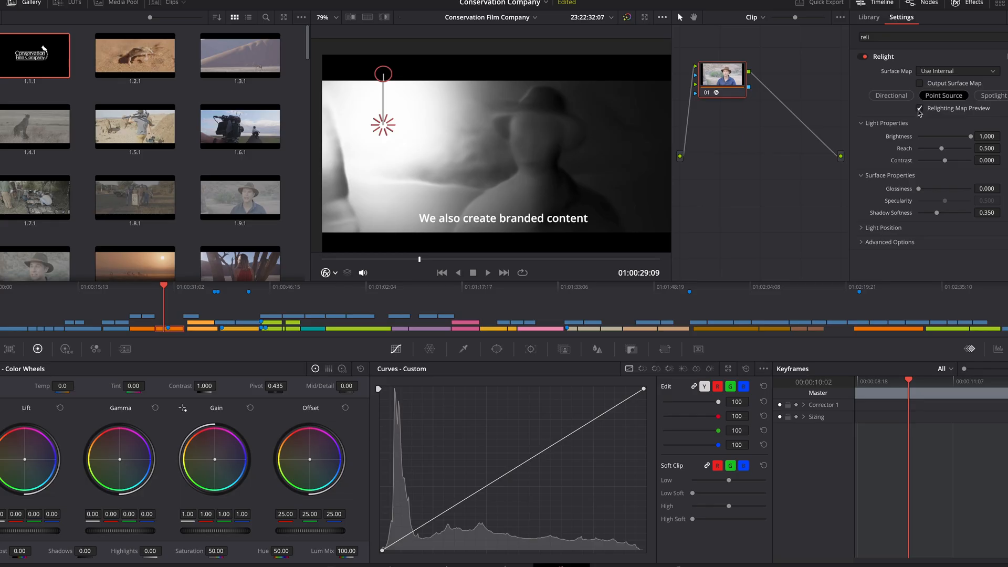
Step: Turn off the relighting map preview and raise the gamma to about 0.04, warming the midtones
click(920, 109)
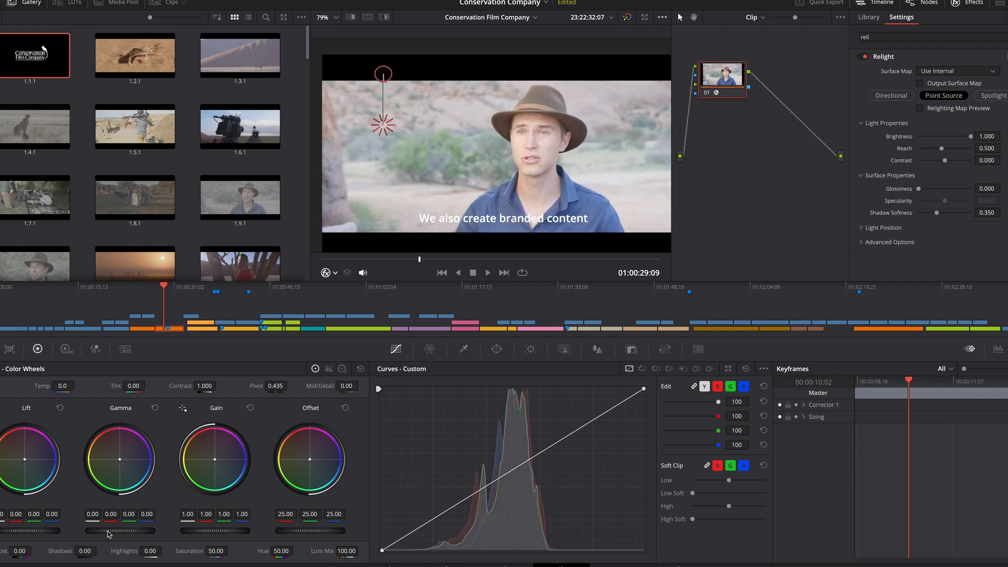
drag(119, 531, 148, 531)
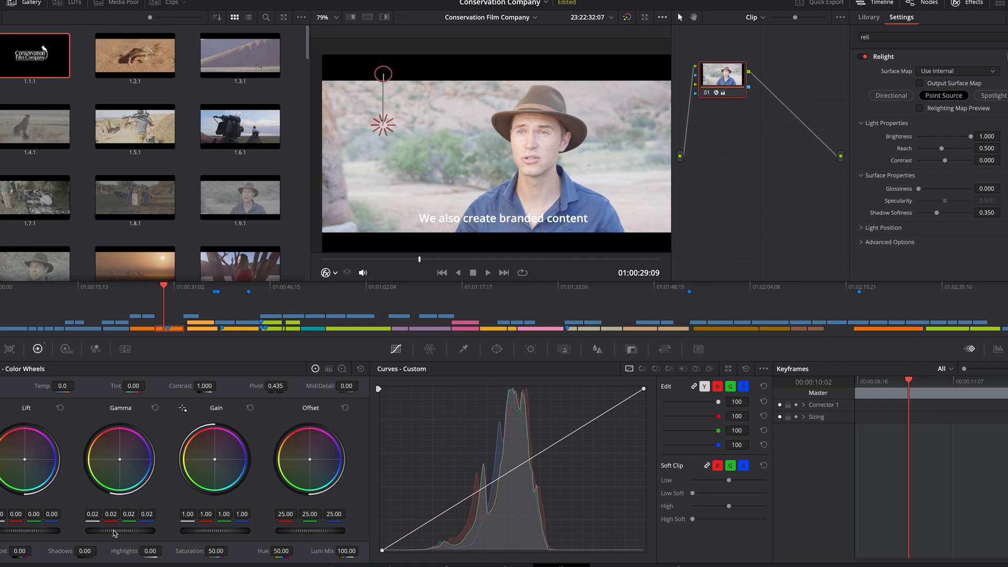
drag(114, 530, 132, 531)
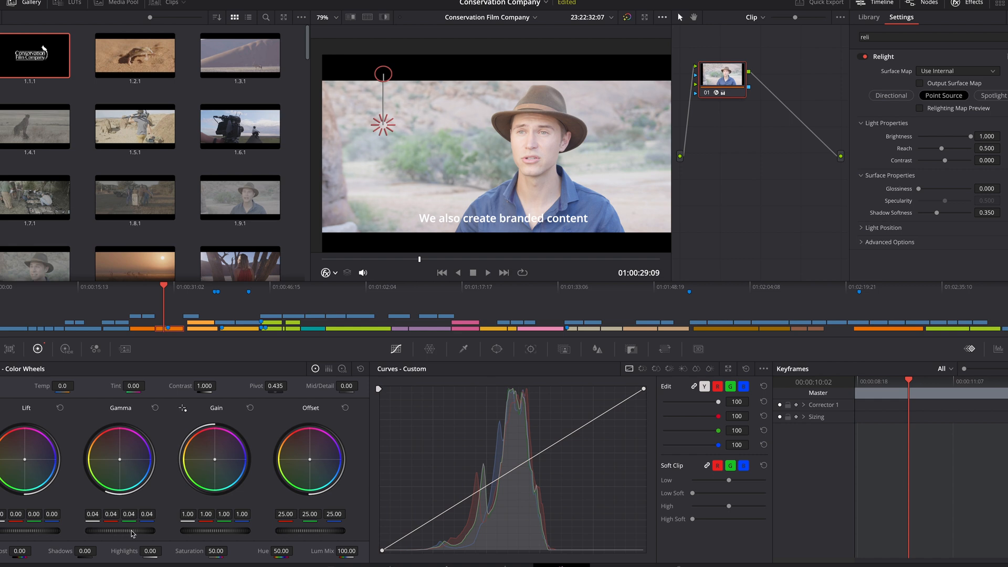
mouse_move(132, 530)
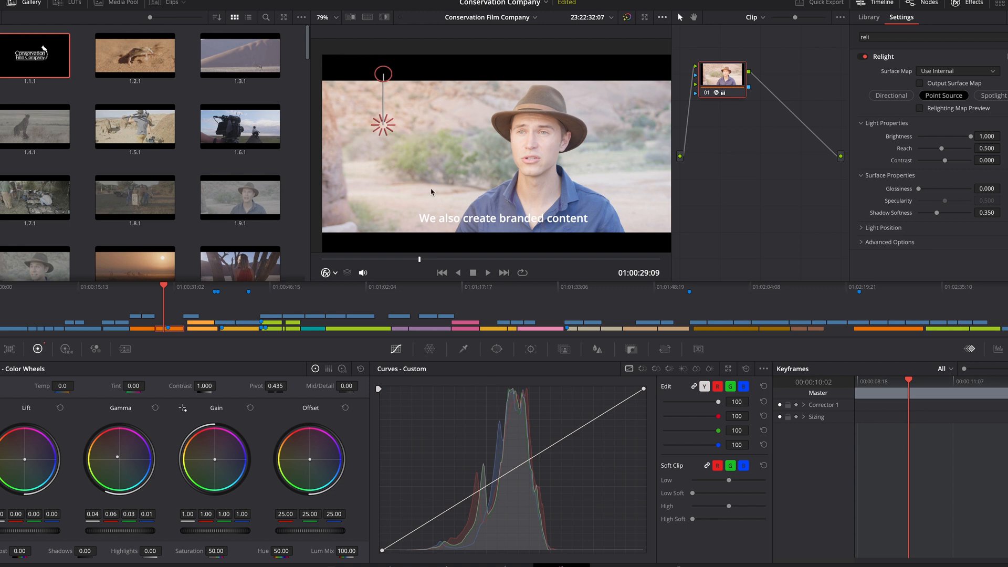
mouse_move(515, 179)
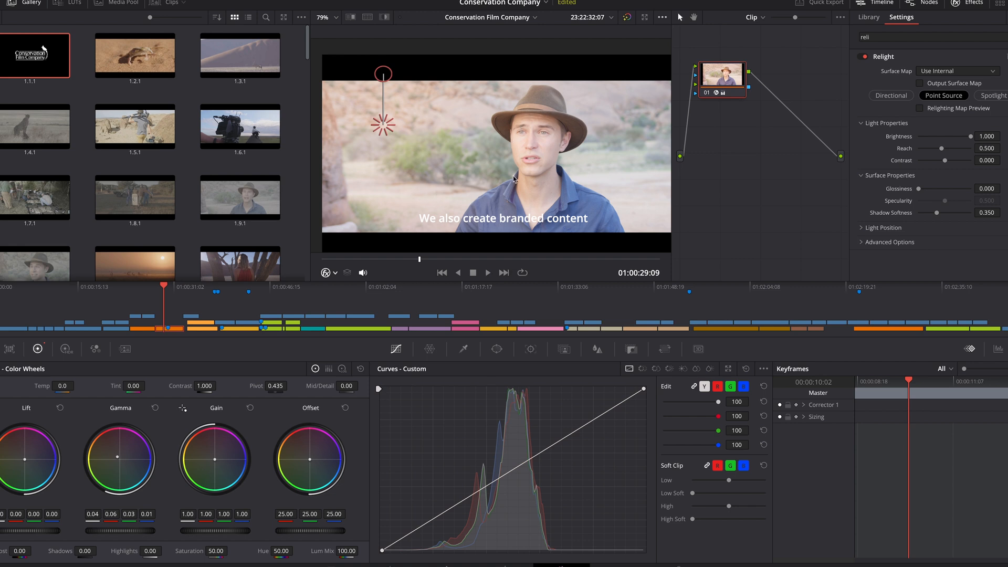
mouse_move(507, 158)
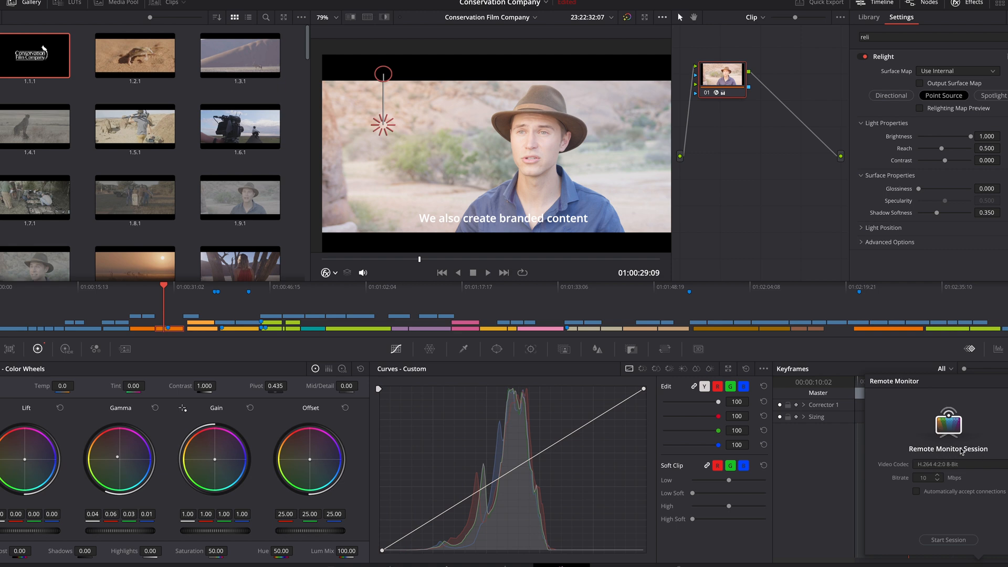
mouse_move(956, 548)
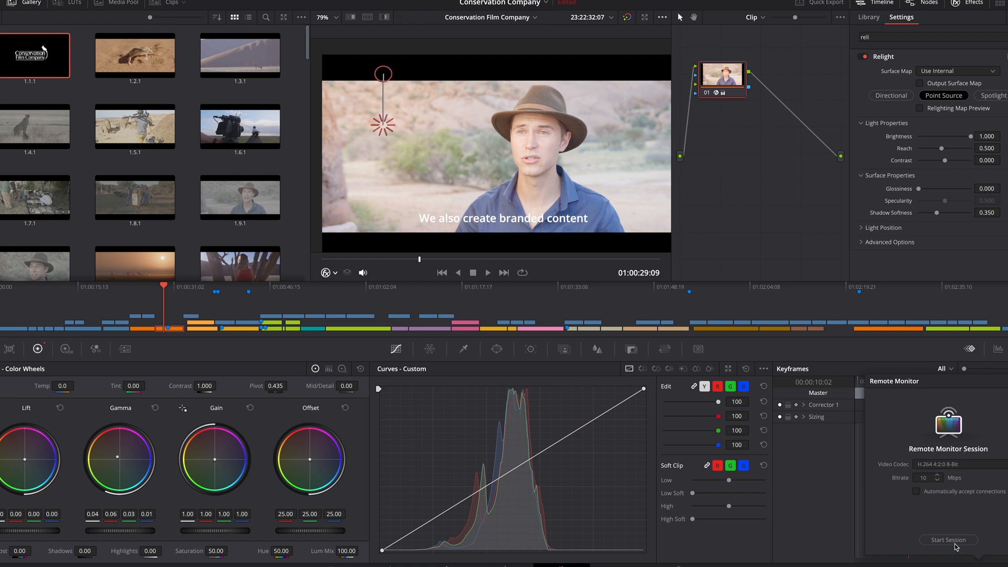
Step: Start the Remote Monitor session so it shows its session code with no participants yet
click(948, 539)
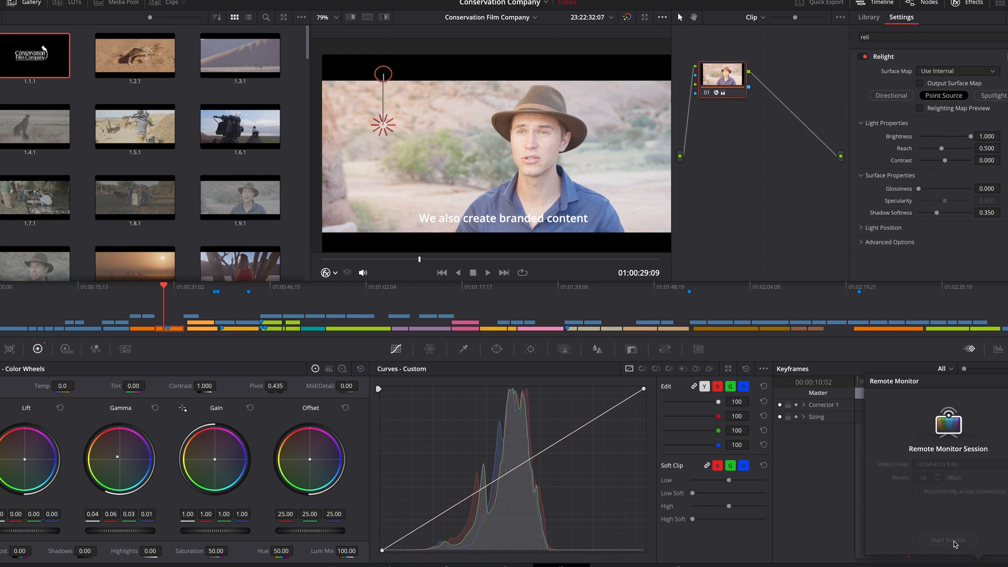
click(947, 540)
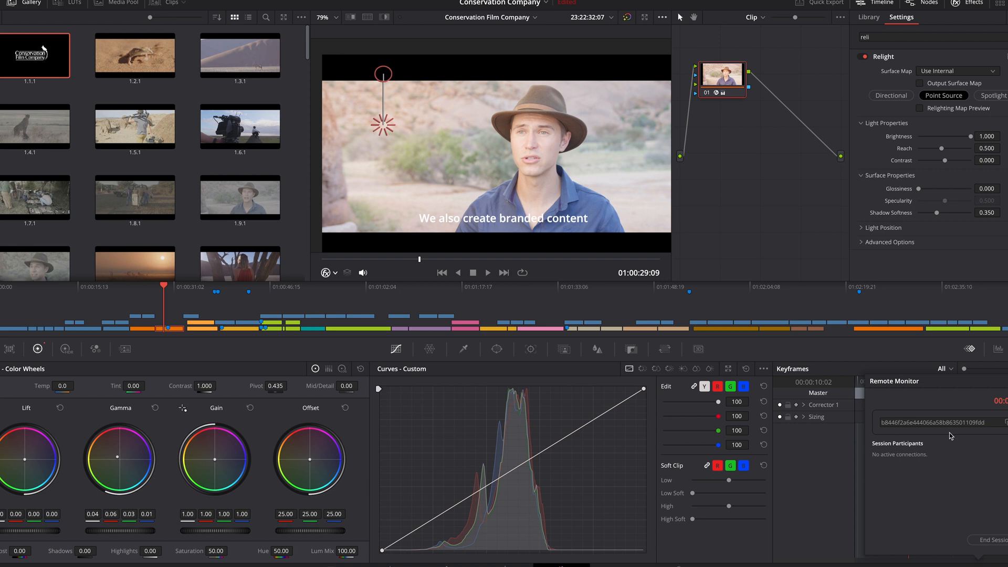
mouse_move(952, 436)
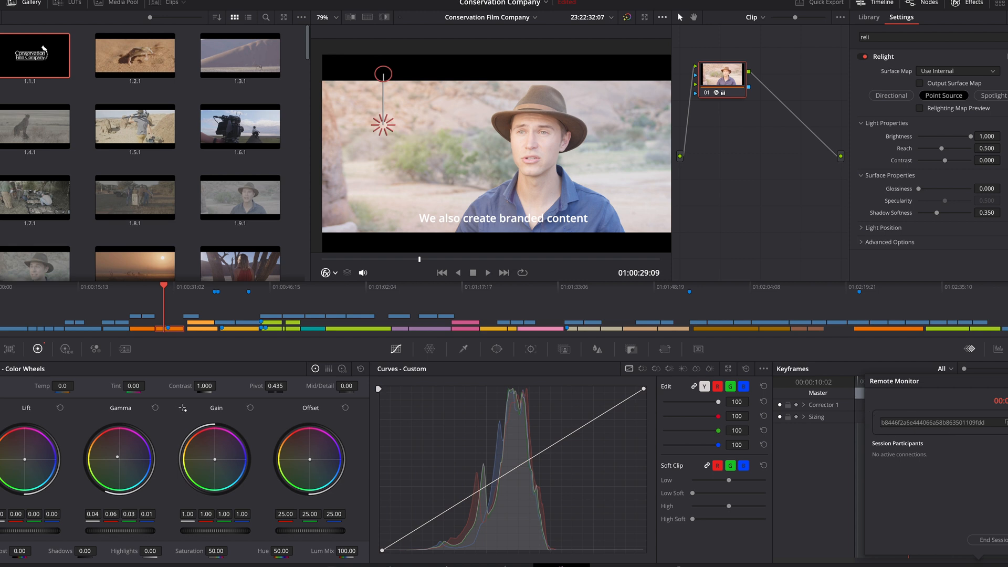